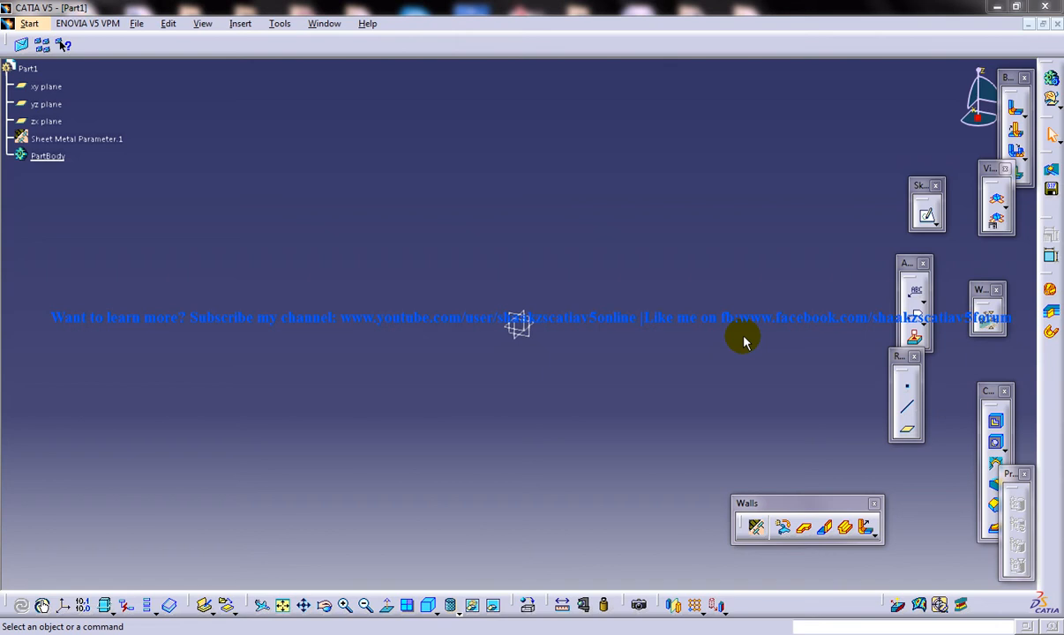
mouse_move(509, 240)
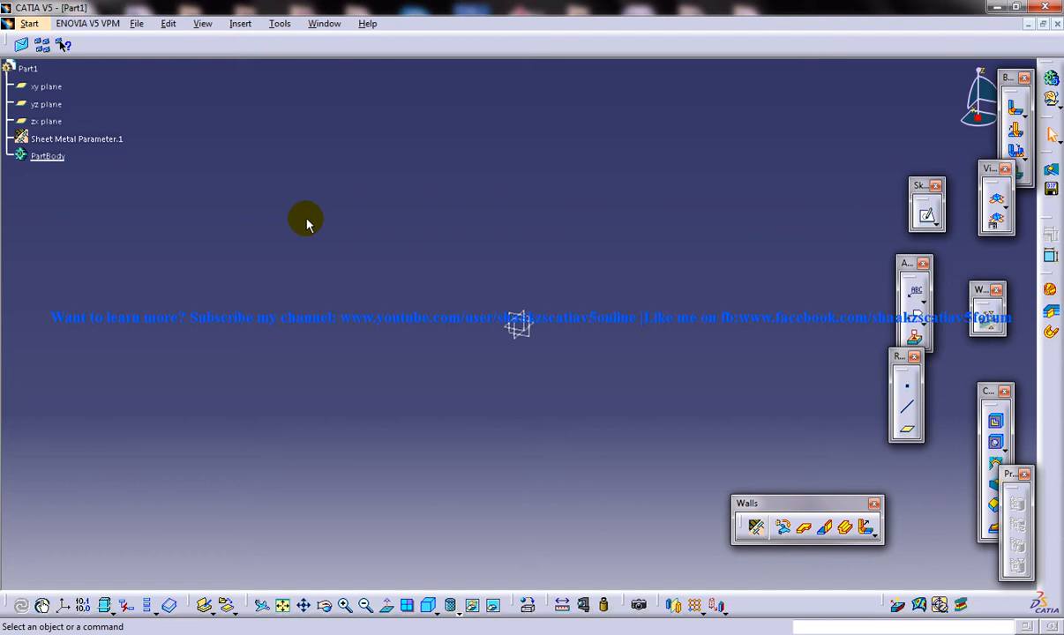
mouse_move(611, 268)
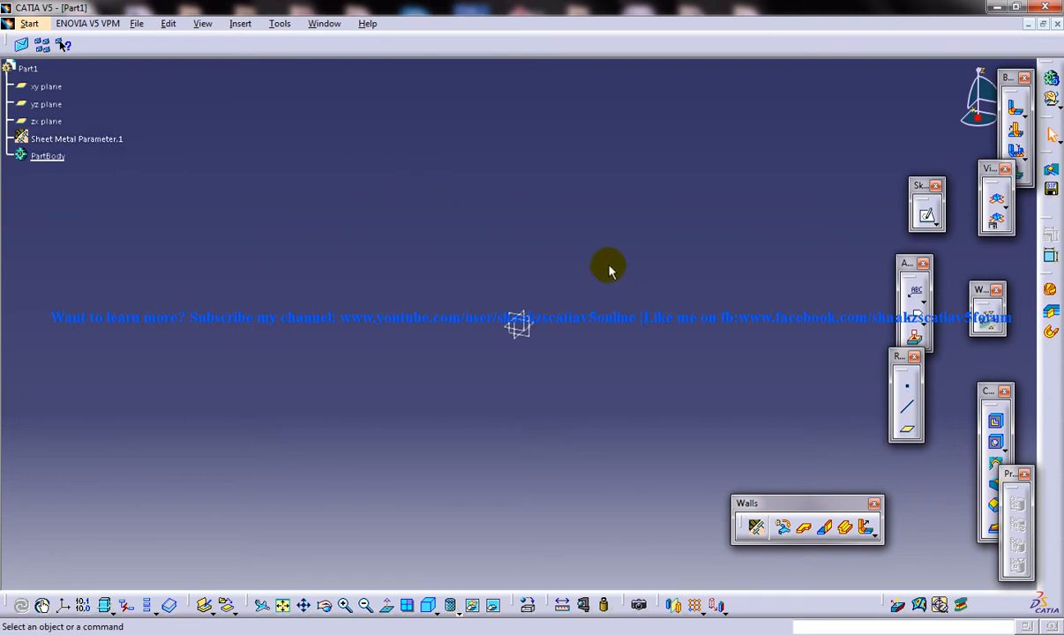
mouse_move(603, 265)
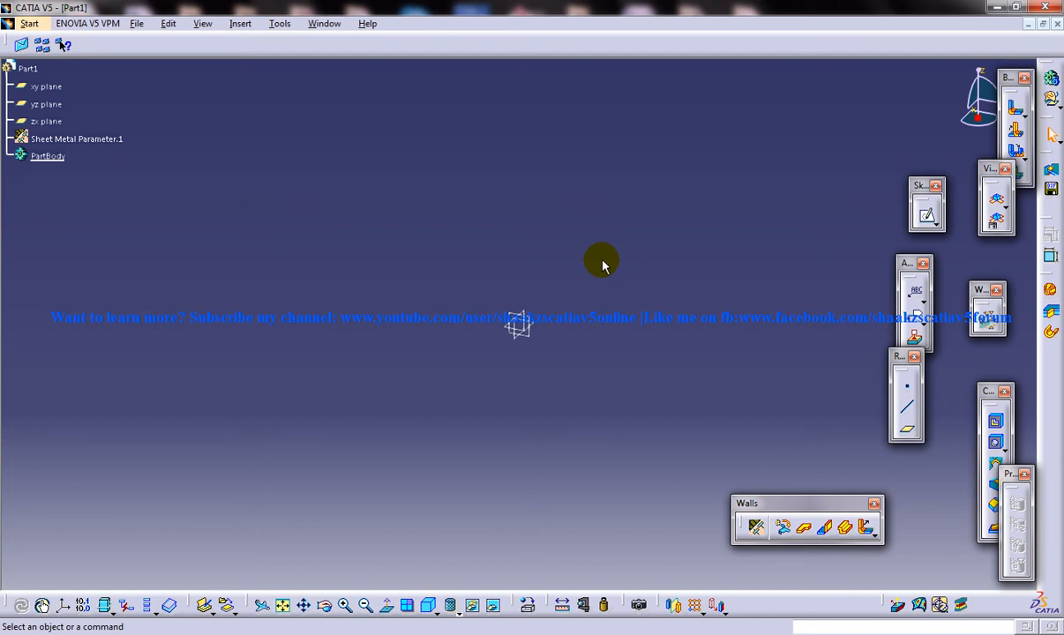
mouse_move(134, 166)
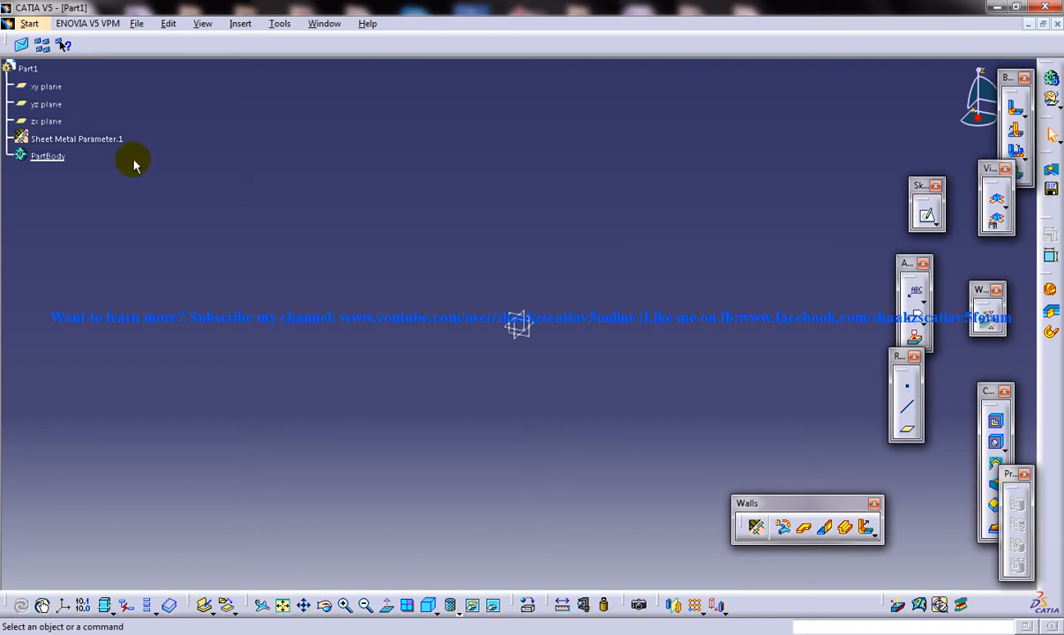
mouse_move(266, 289)
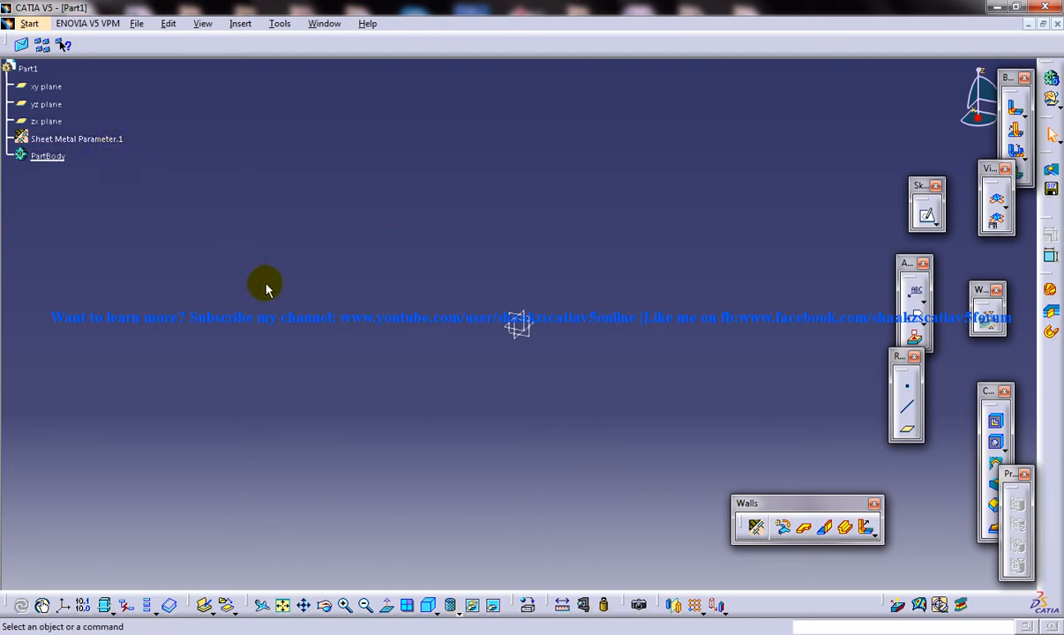
mouse_move(466, 332)
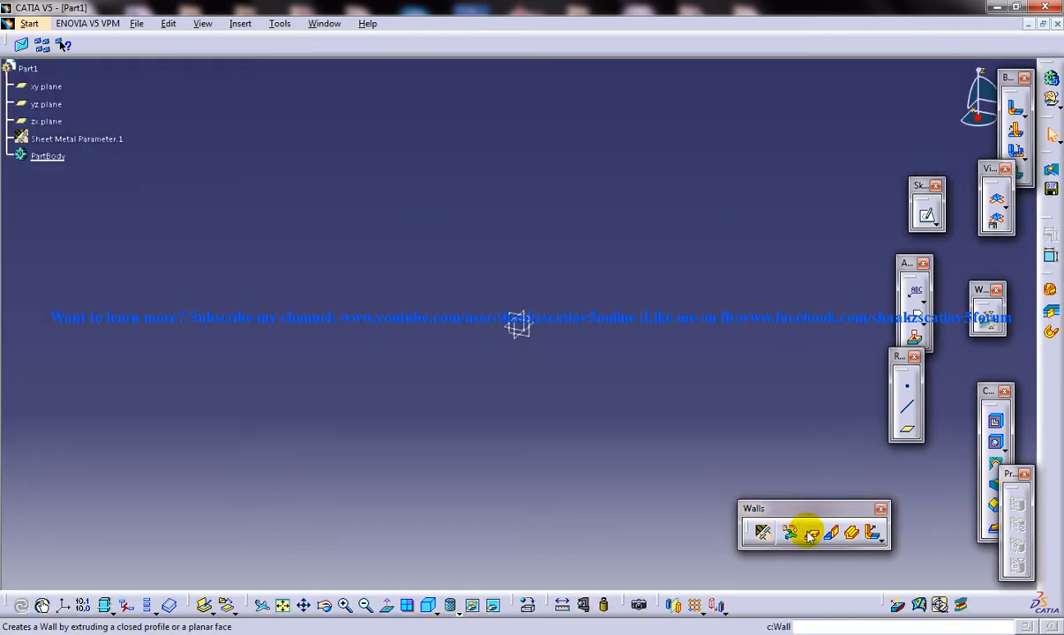
Start the Wall command from Insert > Walls, bringing up Wall Definition with no profile
click(240, 23)
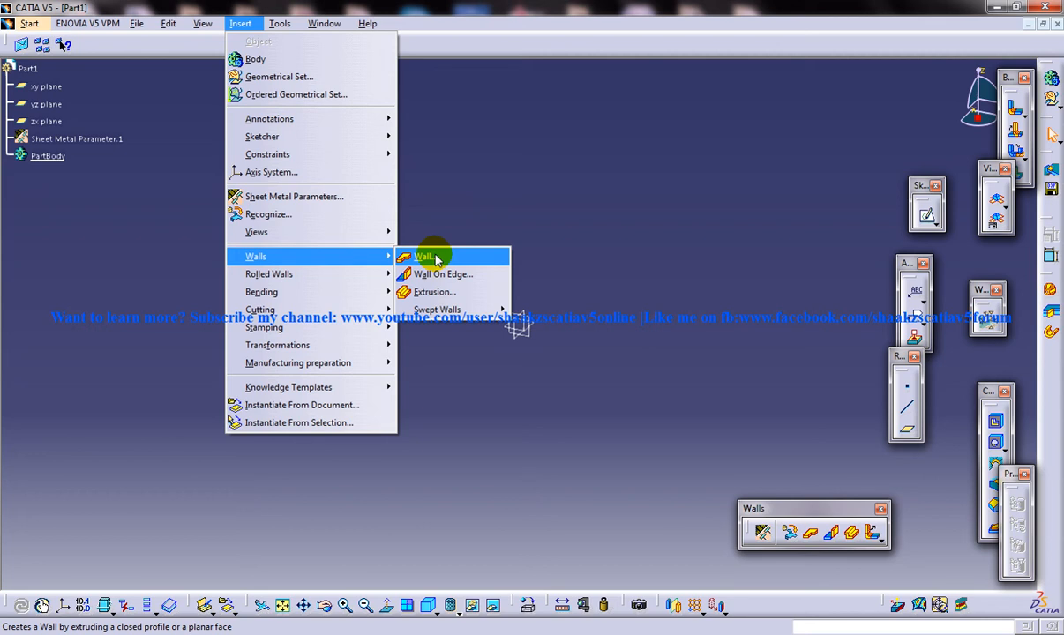
click(424, 258)
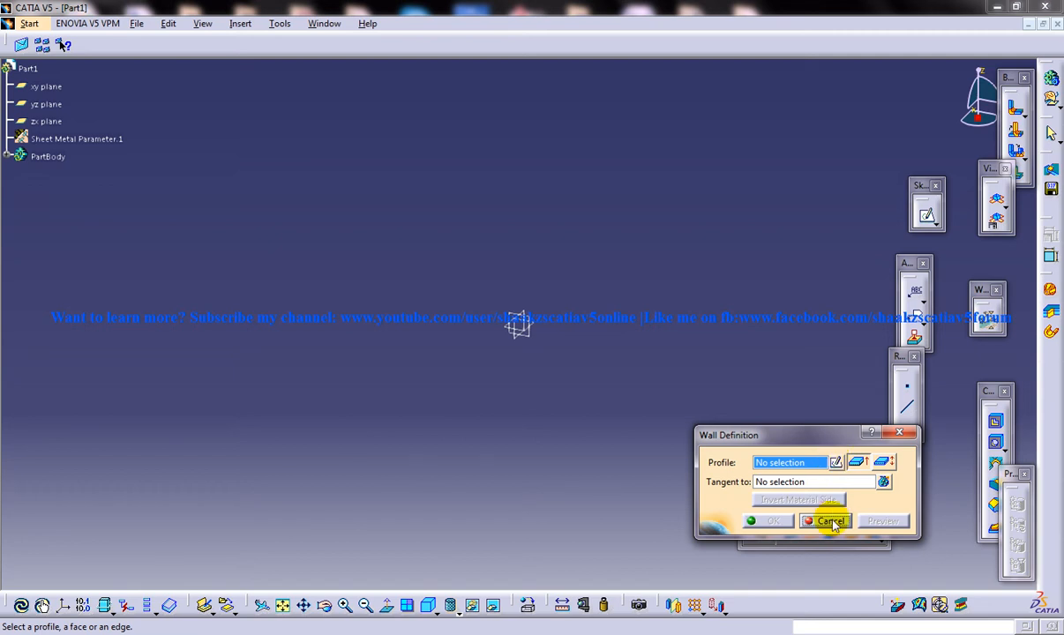
Dismiss the empty Wall dialog, draw the notched rectangular outline and apply its dimension value
click(828, 521)
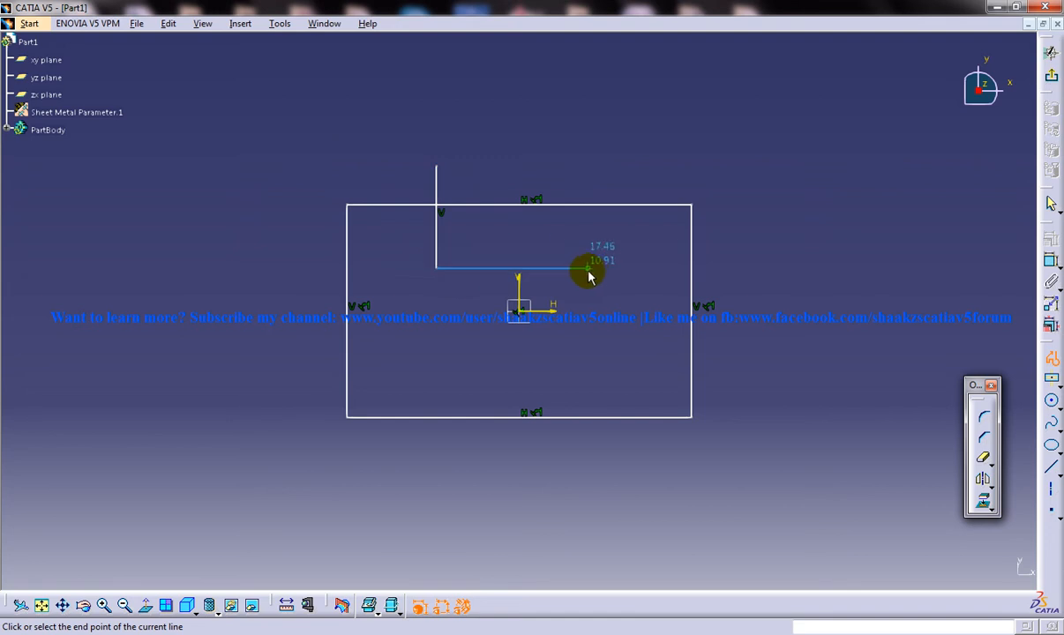
click(982, 462)
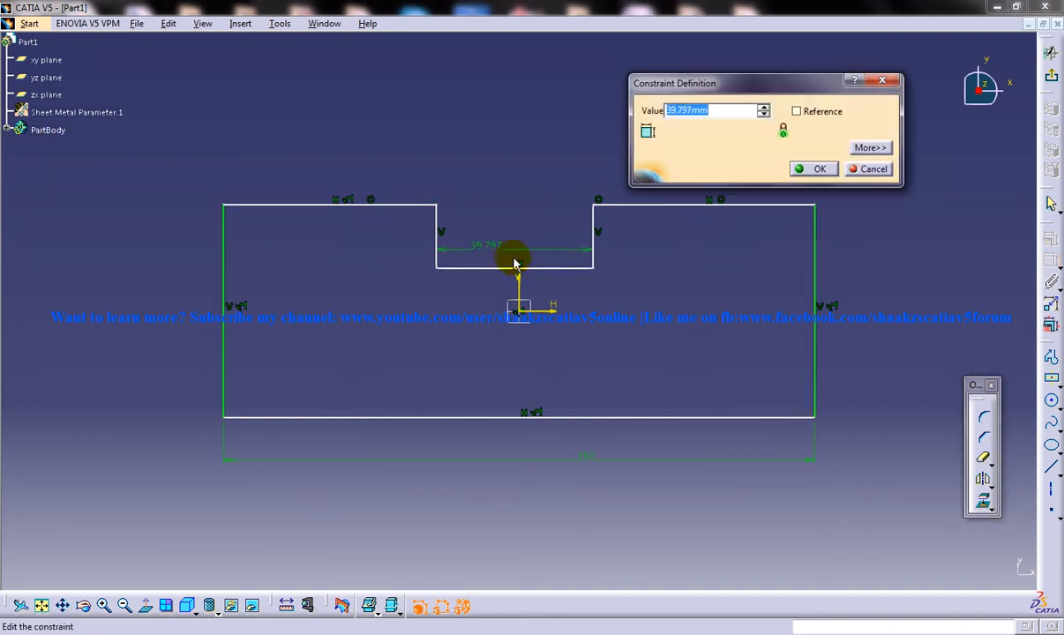
click(812, 169)
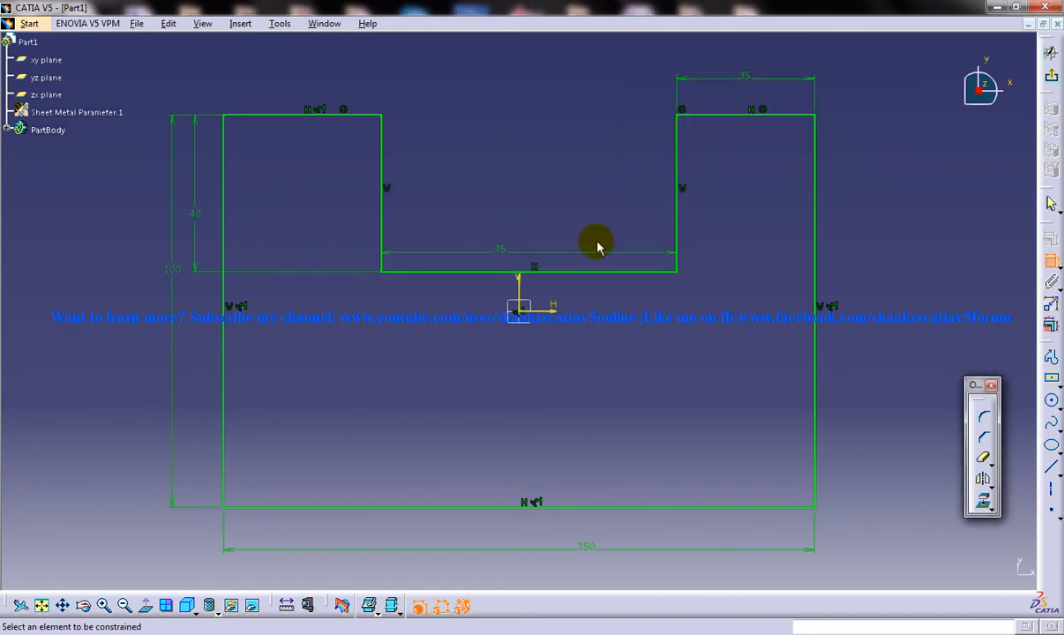
mouse_move(854, 175)
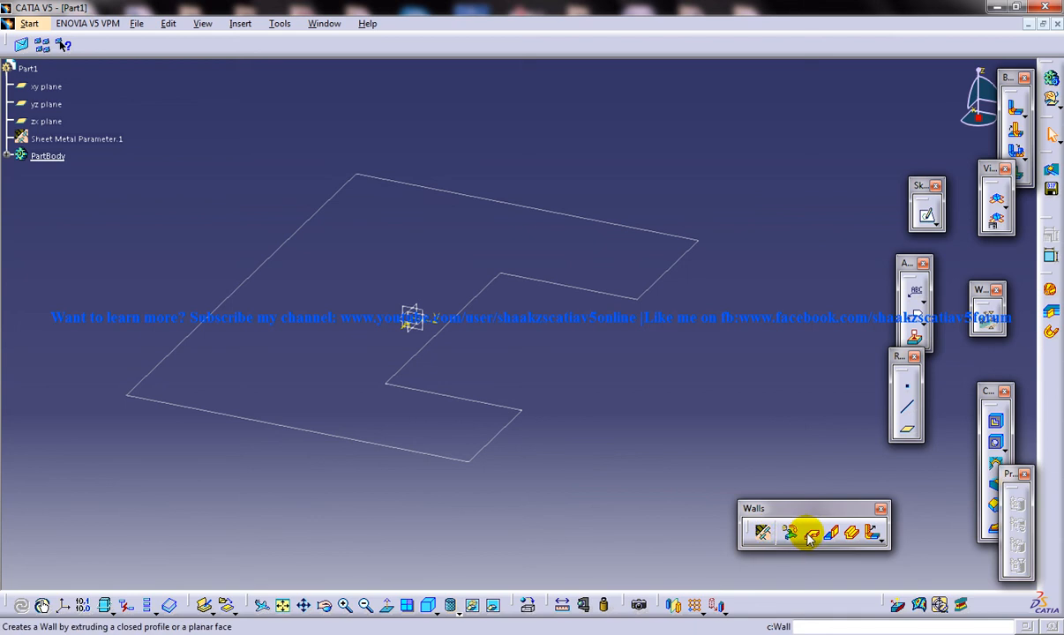
mouse_move(810, 533)
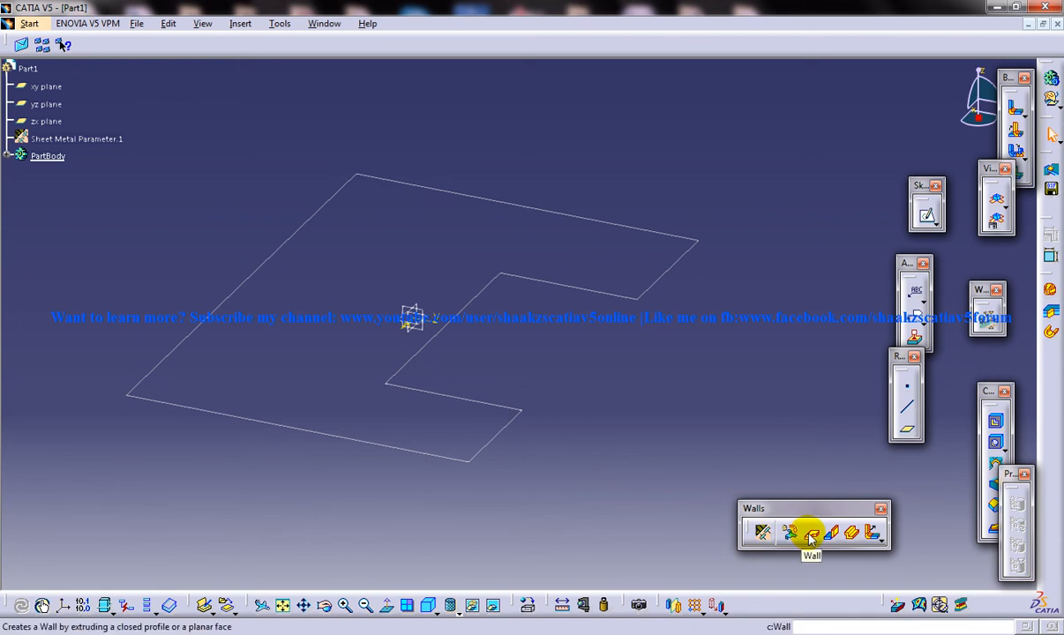
Restart the Wall command and choose the notched Sketch.1 as its profile for the preview
click(812, 533)
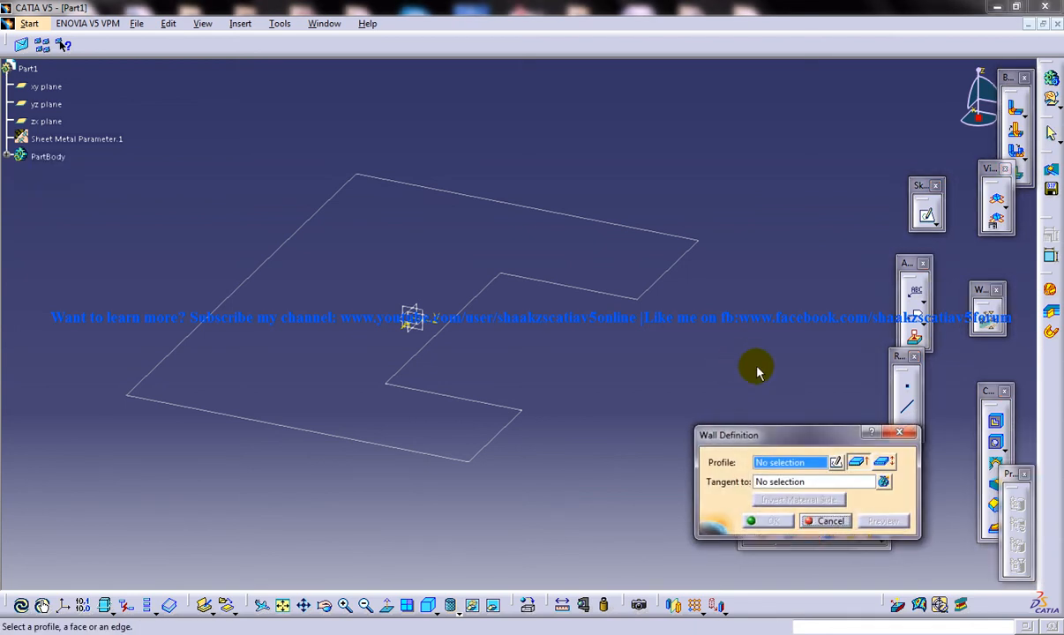
mouse_move(777, 434)
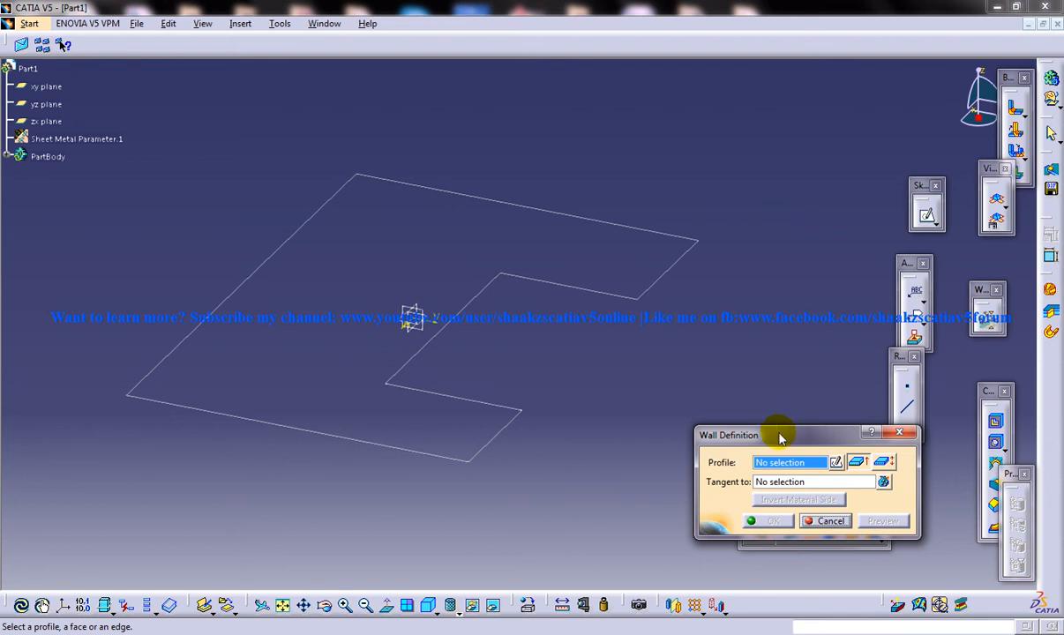
mouse_move(497, 293)
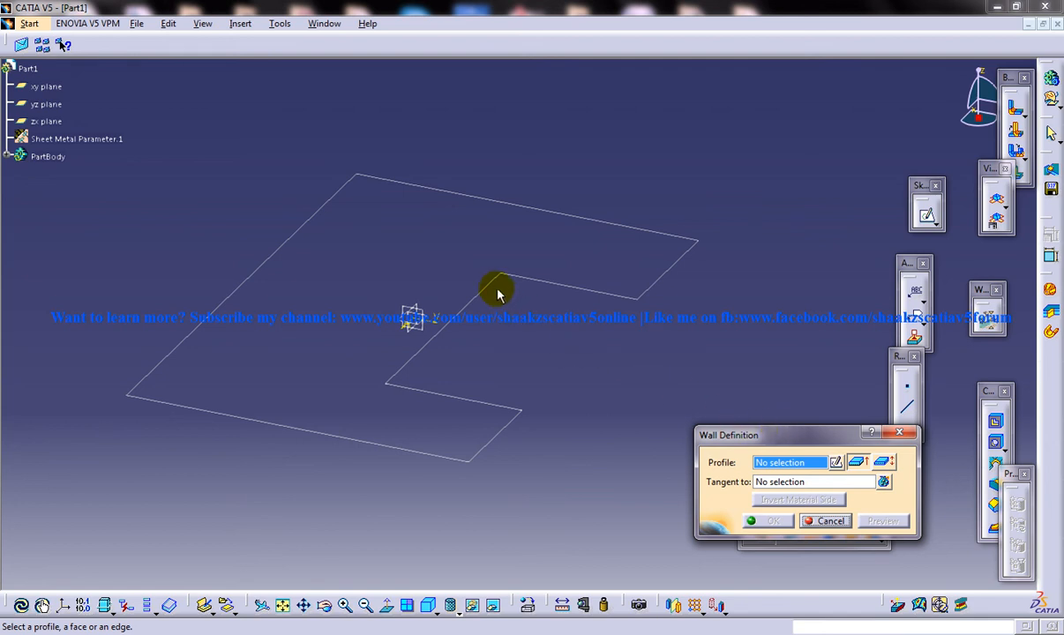
click(497, 293)
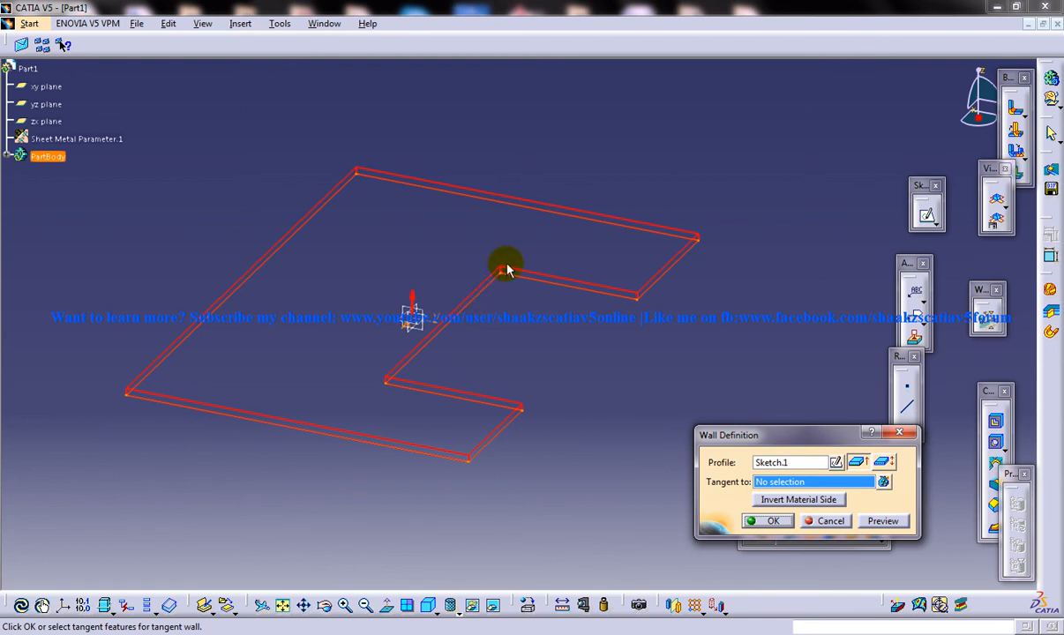
mouse_move(203, 342)
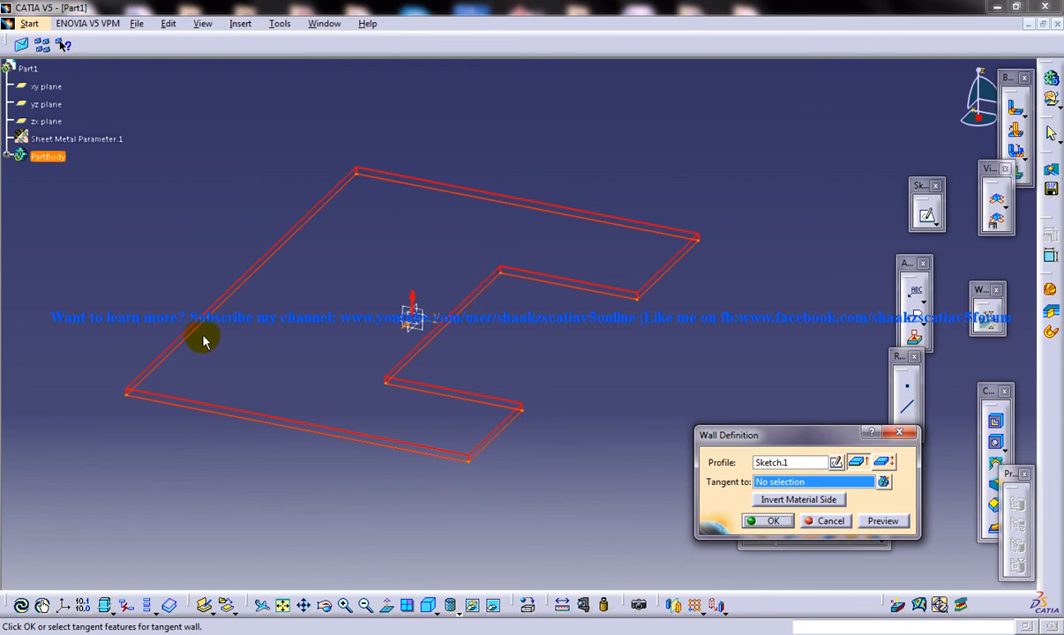
mouse_move(570, 284)
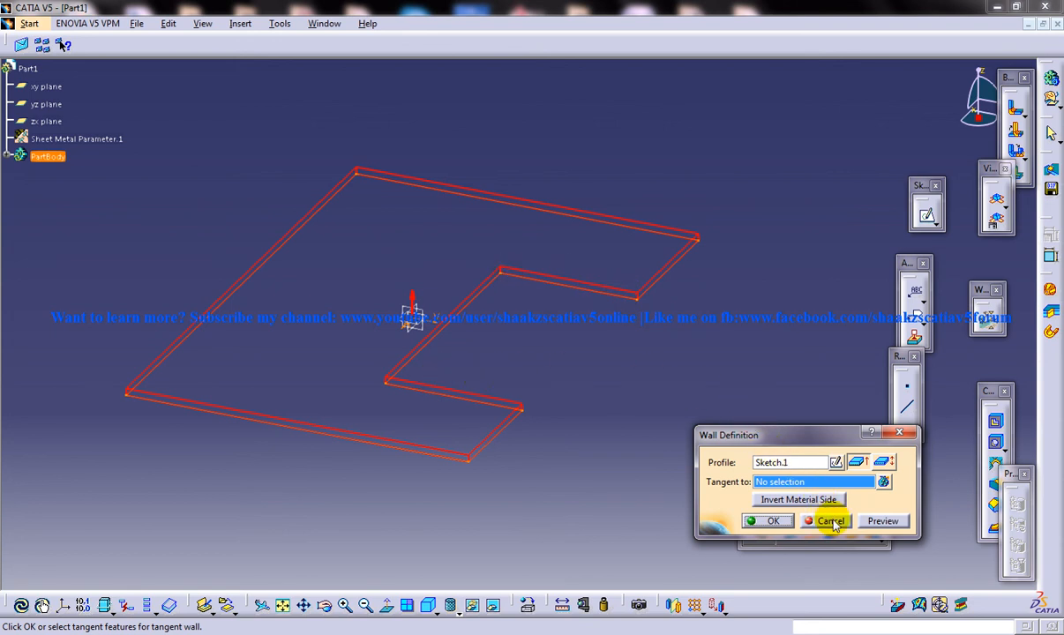
mouse_move(766, 457)
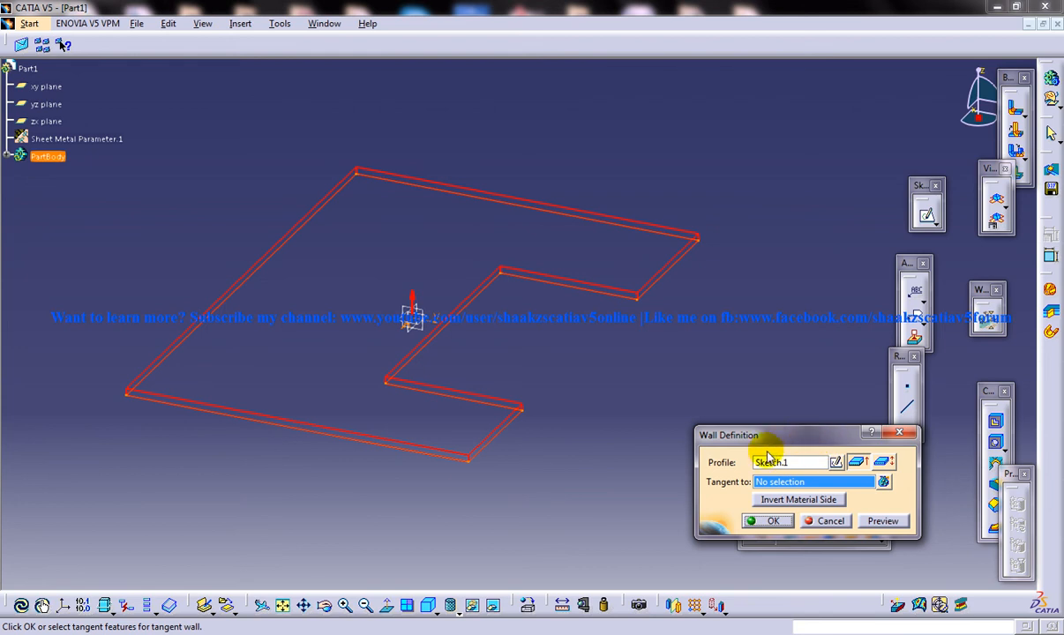
Cancel the wall preview and delete Sketch.1, leaving only planes and sheet metal parameters
click(773, 520)
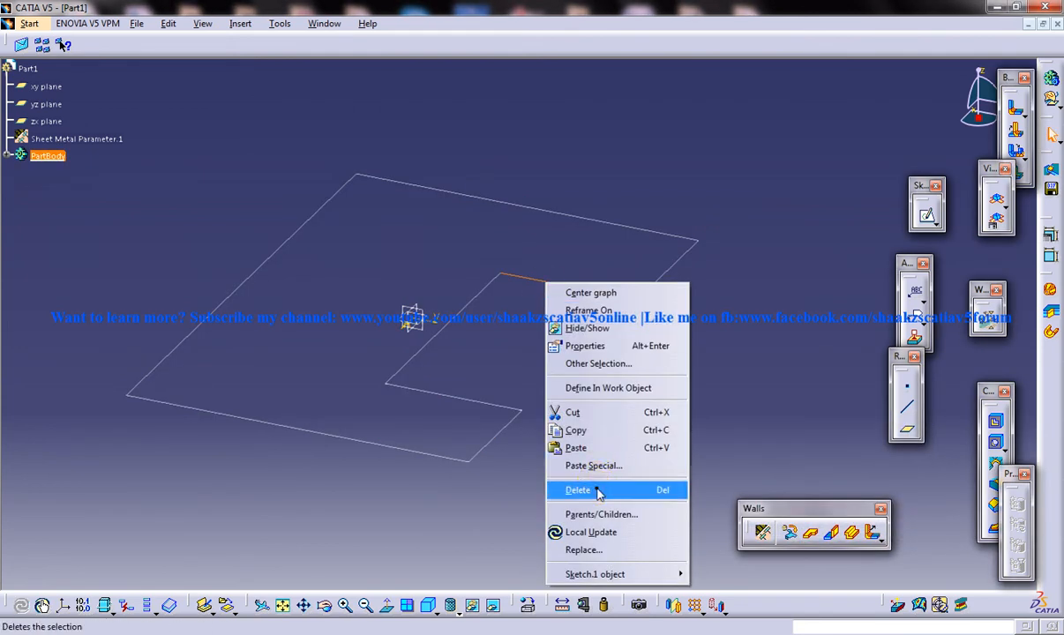
click(577, 491)
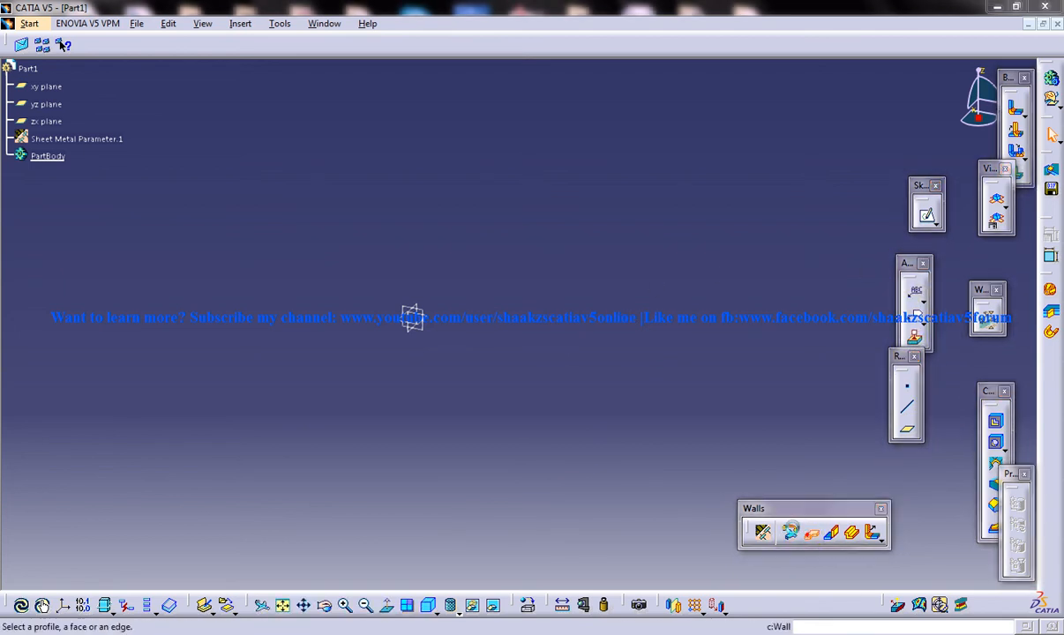
Begin a new wall, sketch the notch corners of the fresh rectangular profile and return to the wall
click(762, 533)
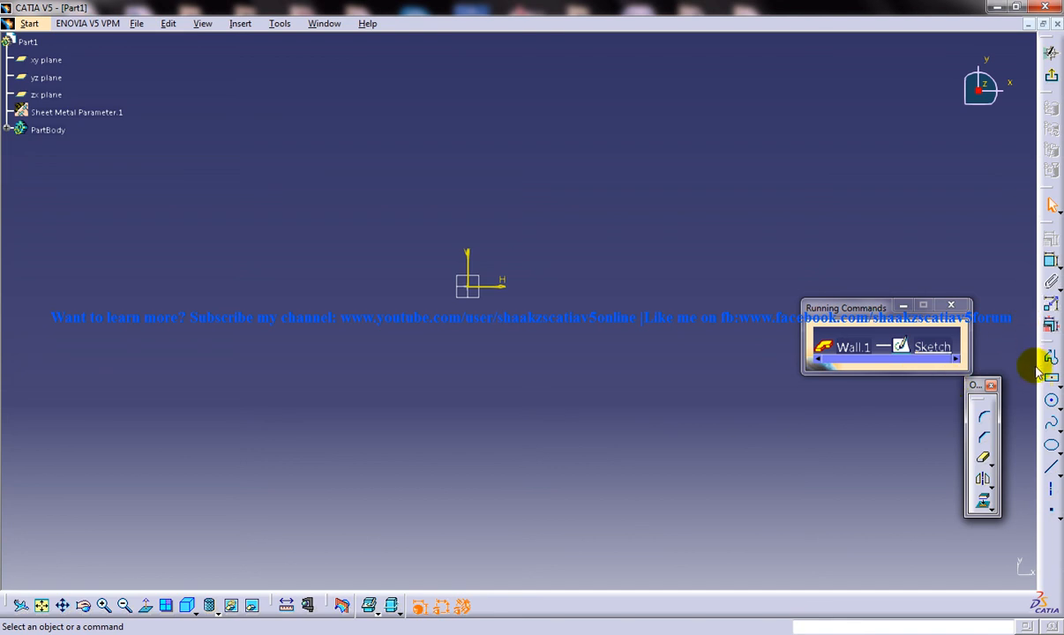
mouse_move(476, 291)
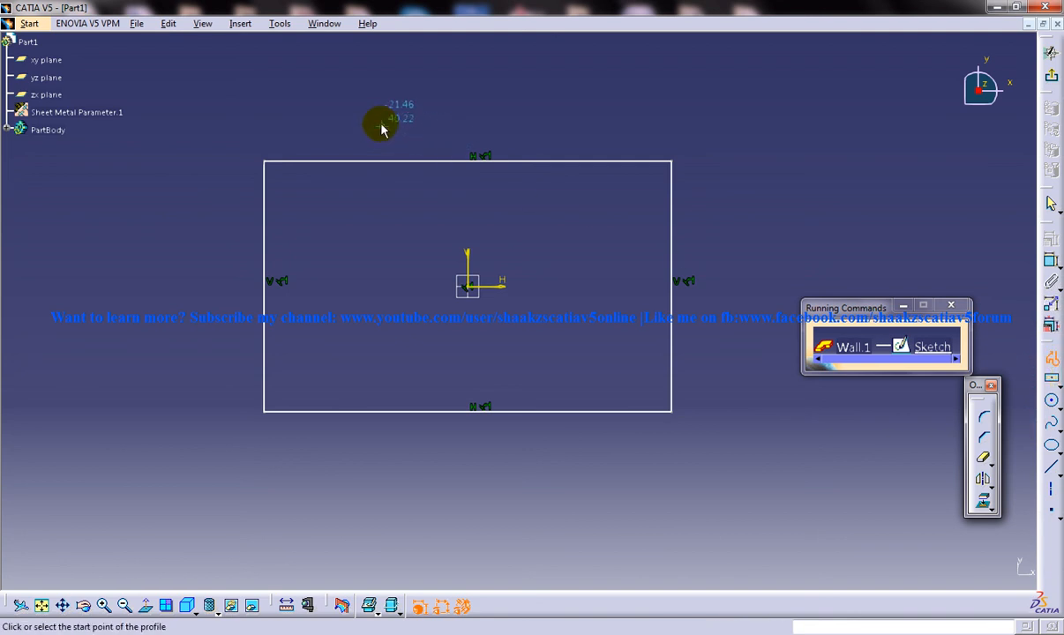
click(381, 124)
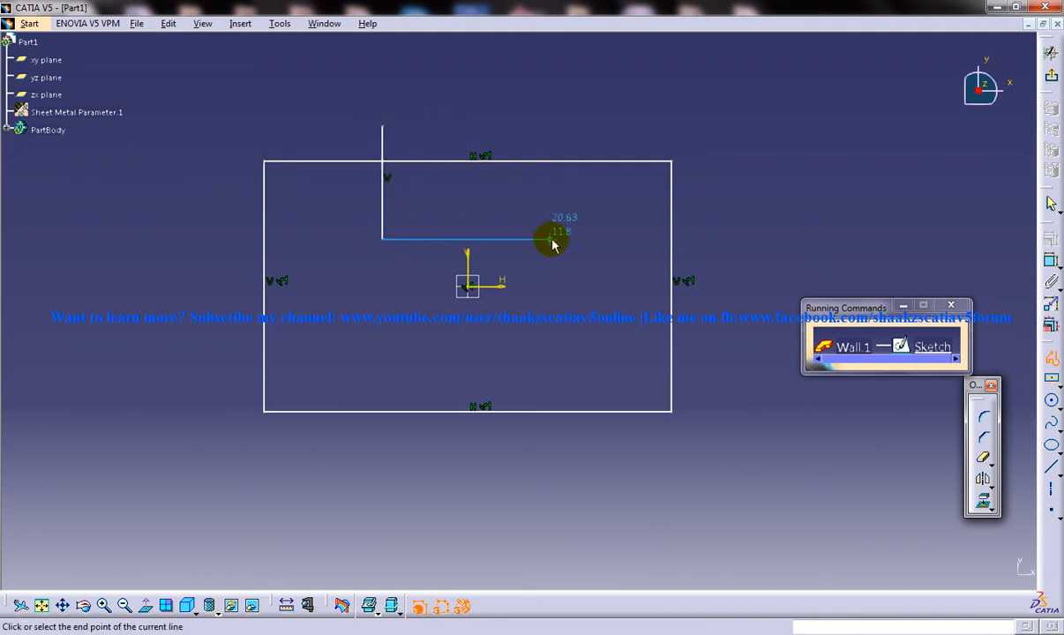
click(551, 119)
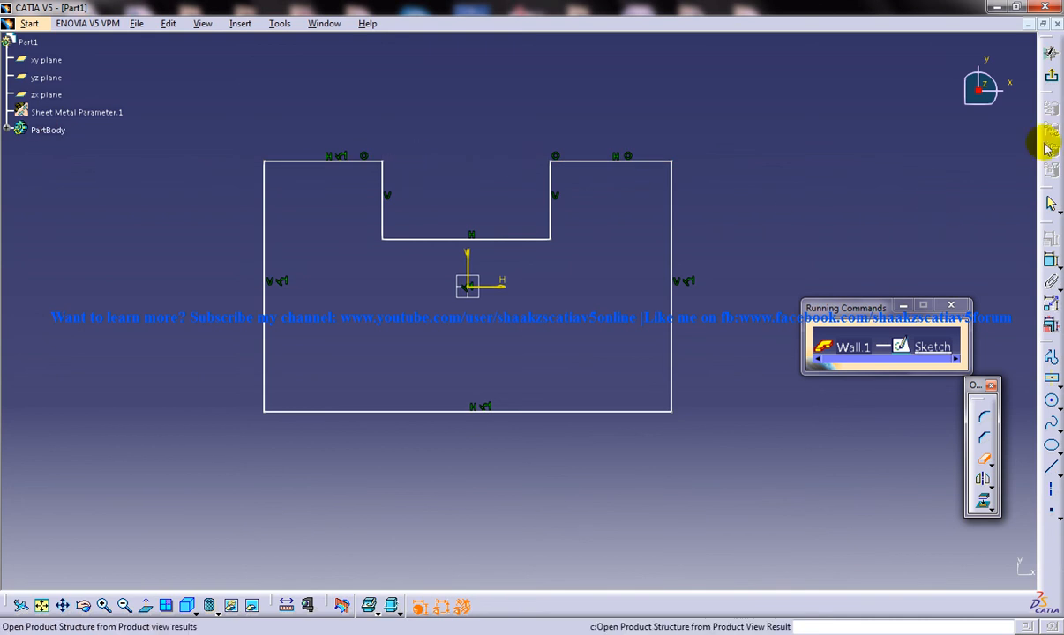
click(844, 346)
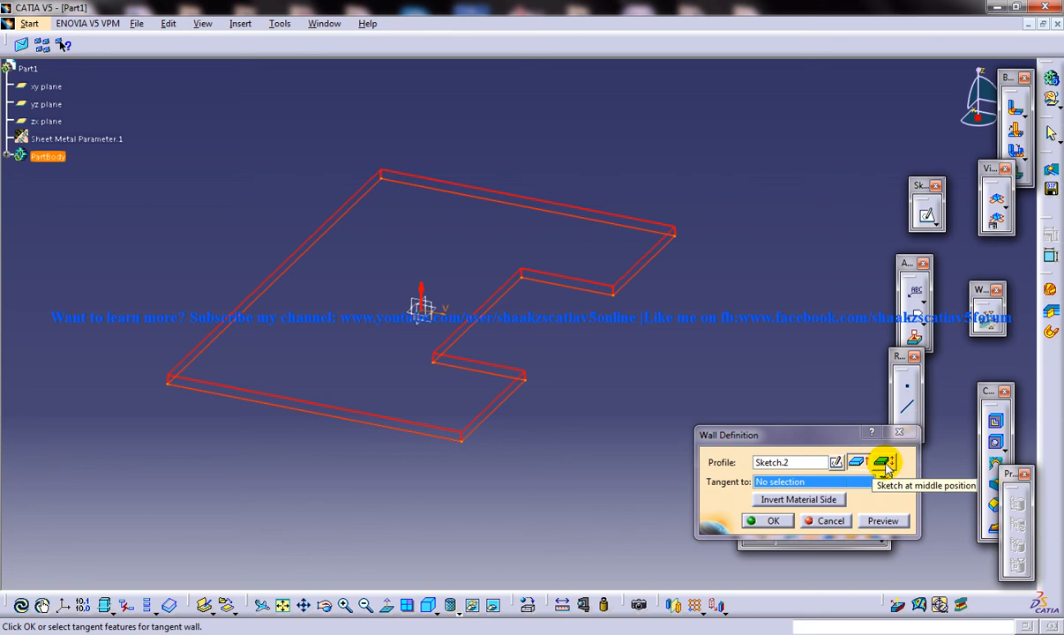
mouse_move(798, 504)
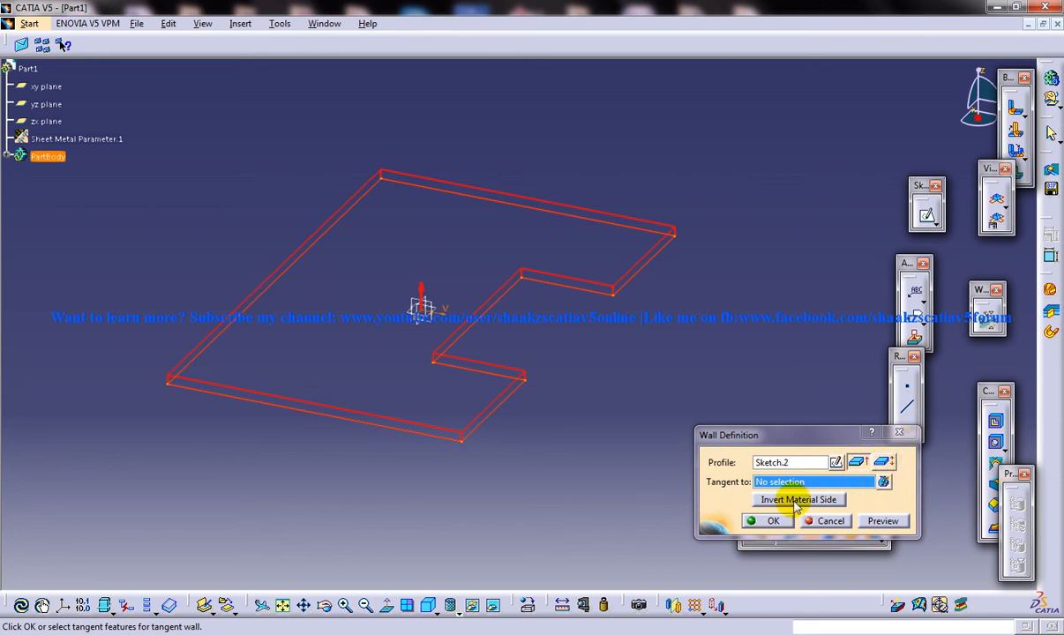
mouse_move(729, 434)
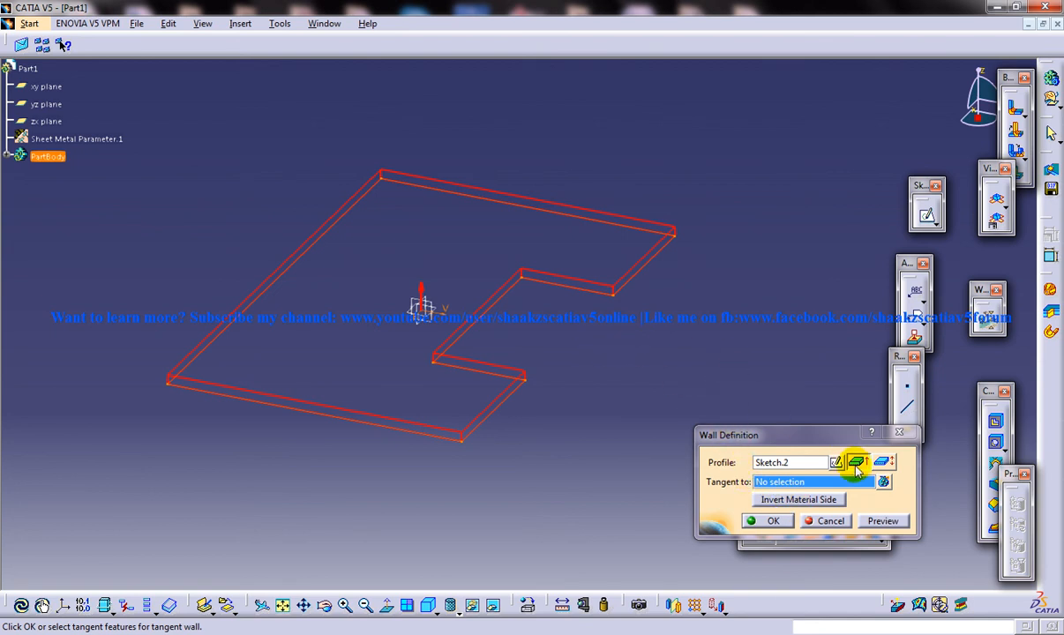
mouse_move(883, 462)
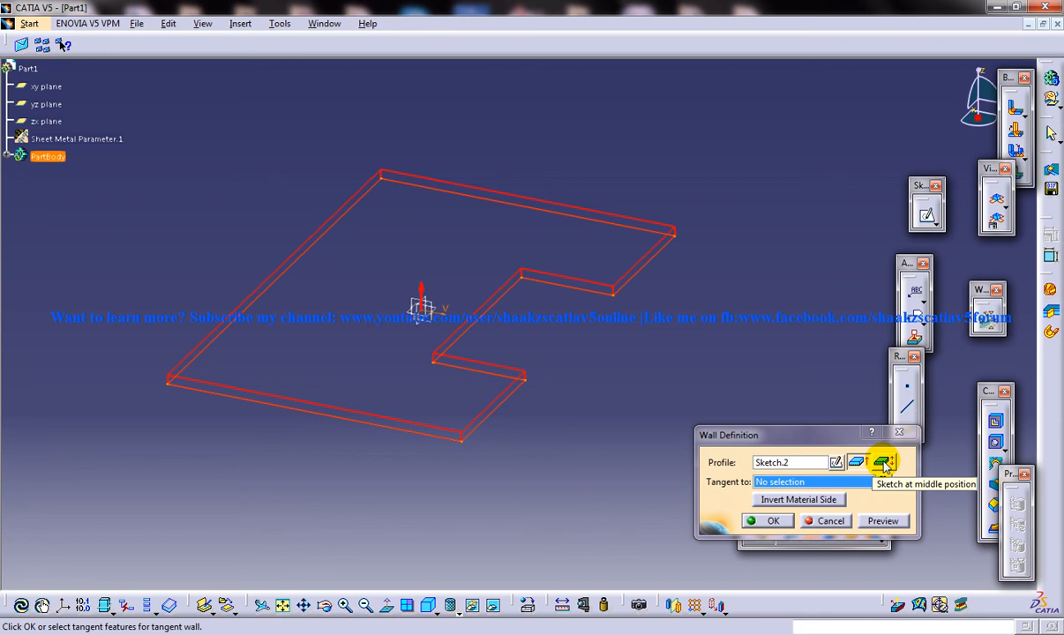
Set the Sketch.2 wall to mid-thickness position, then back to one-side extremity
click(884, 462)
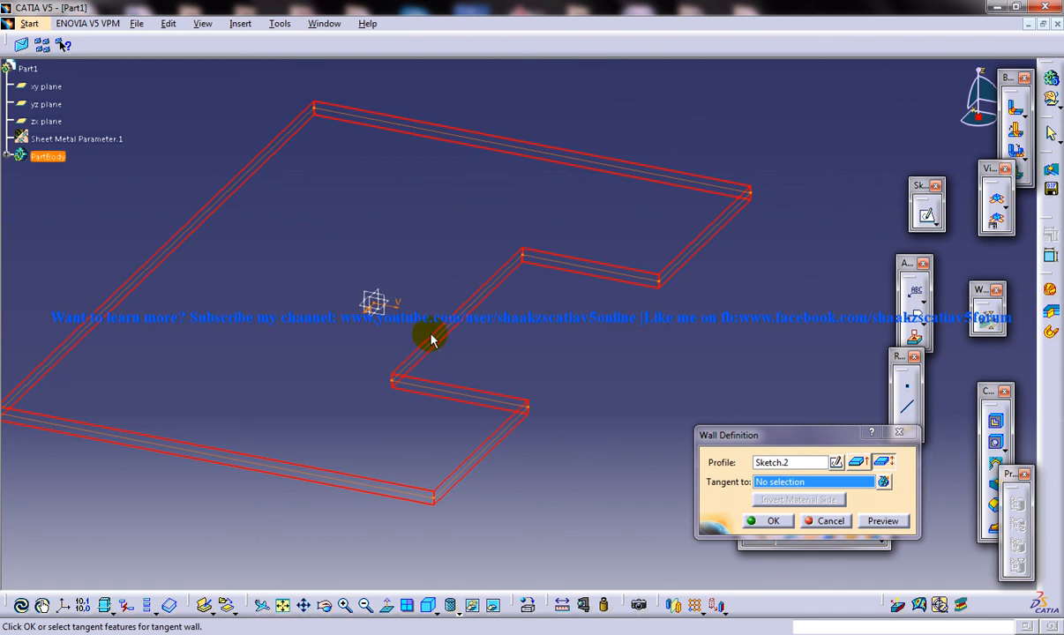
mouse_move(437, 512)
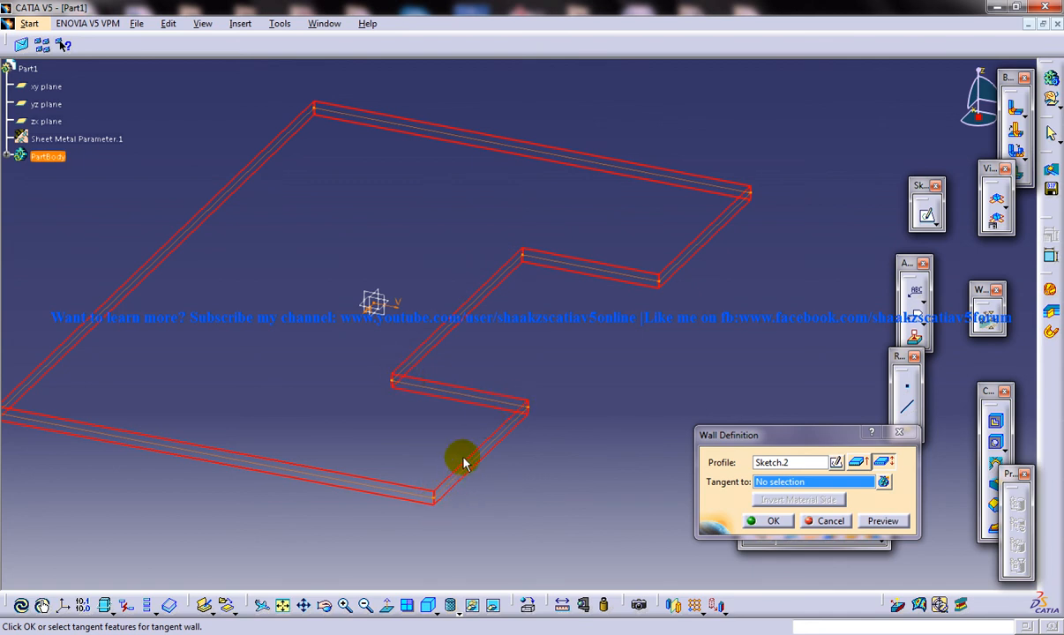
mouse_move(812, 457)
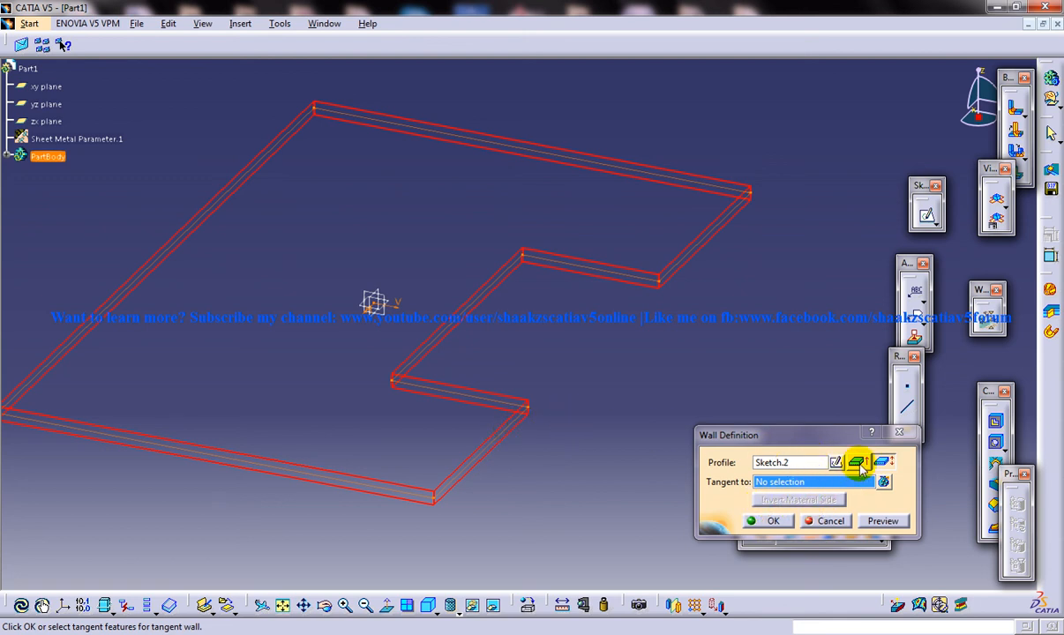
click(858, 462)
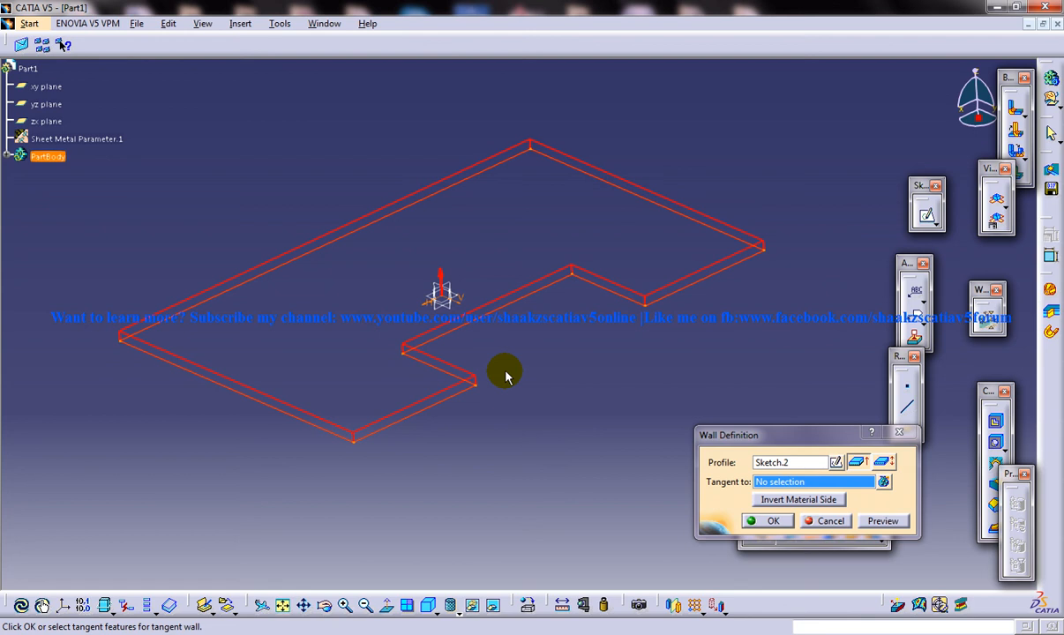
mouse_move(519, 368)
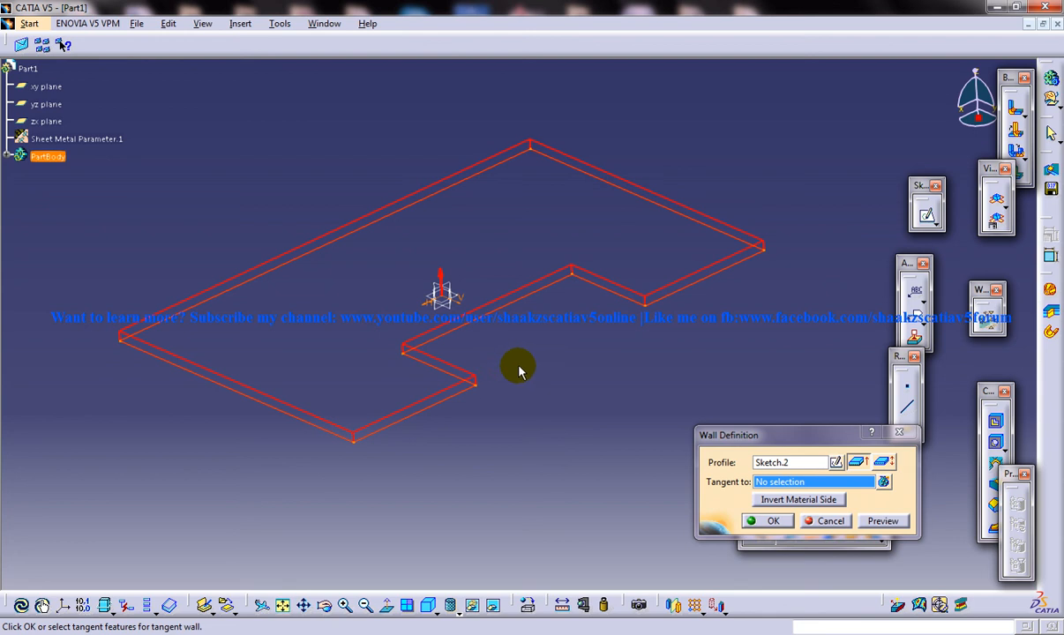